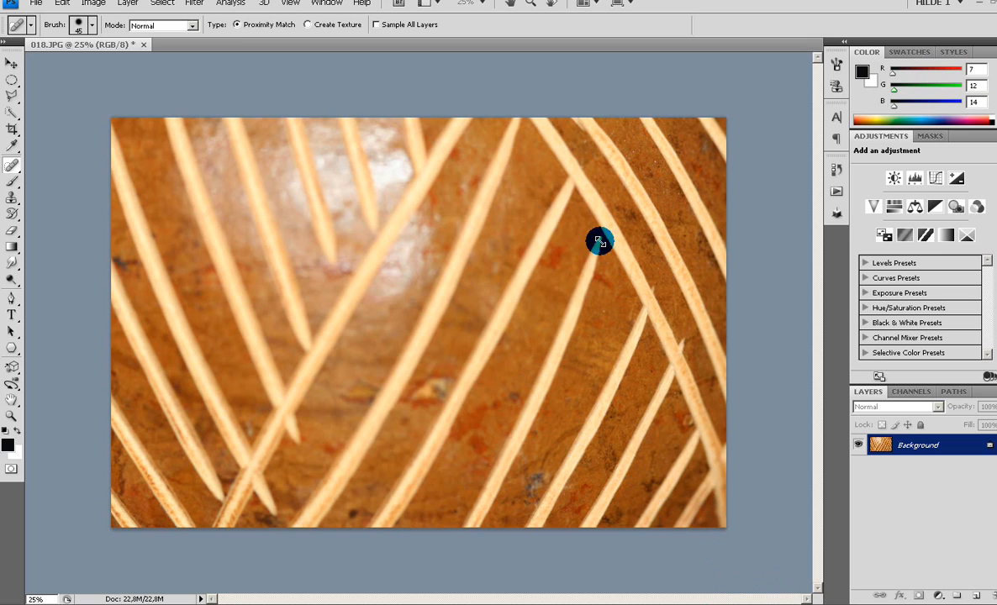
mouse_move(505, 505)
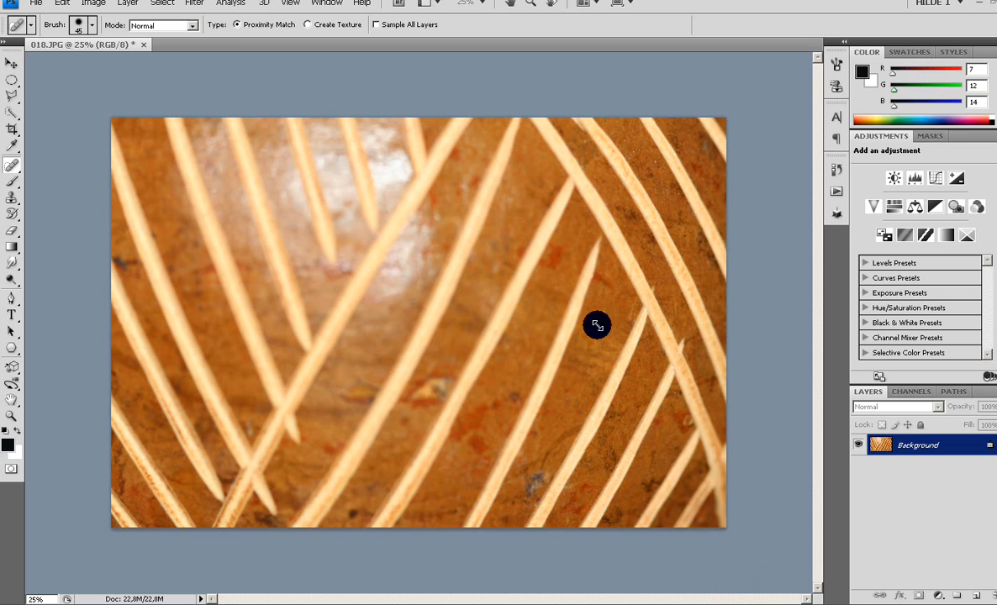
mouse_move(535, 368)
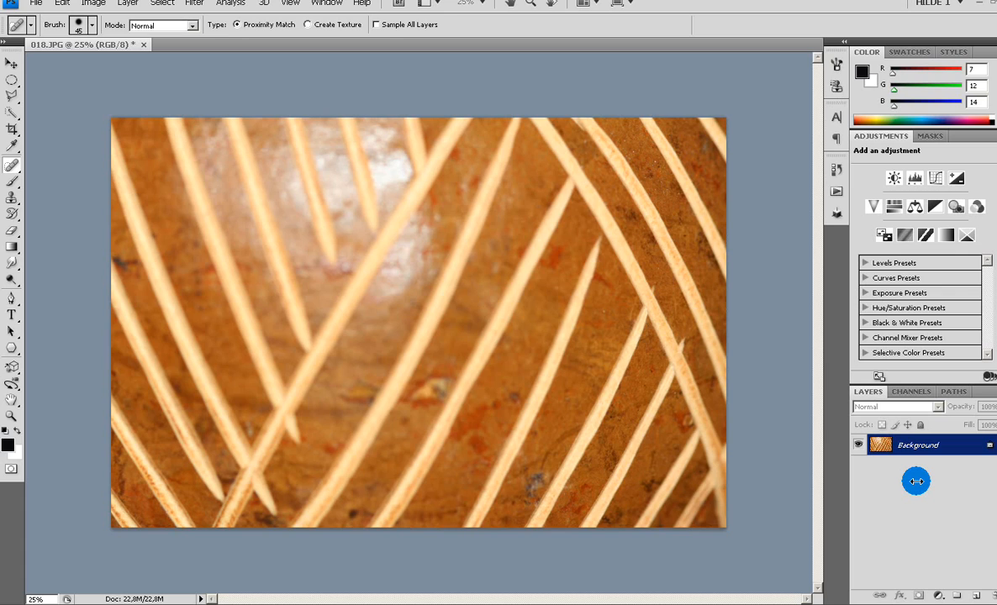
mouse_move(902, 490)
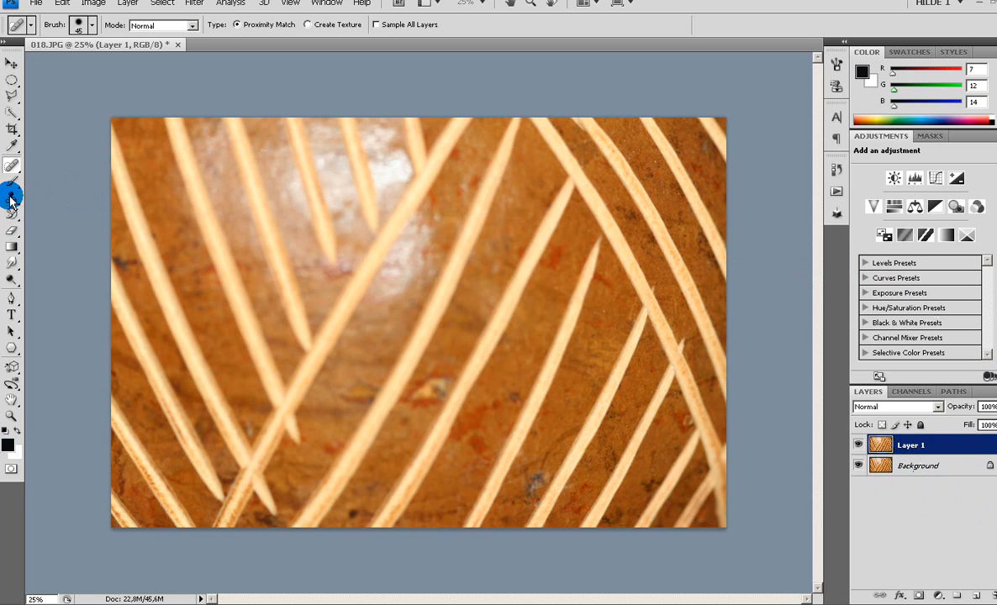
- Choose the Clone Stamp Tool from the stamp tool flyout instead of the Pattern Stamp
left_click(12, 198)
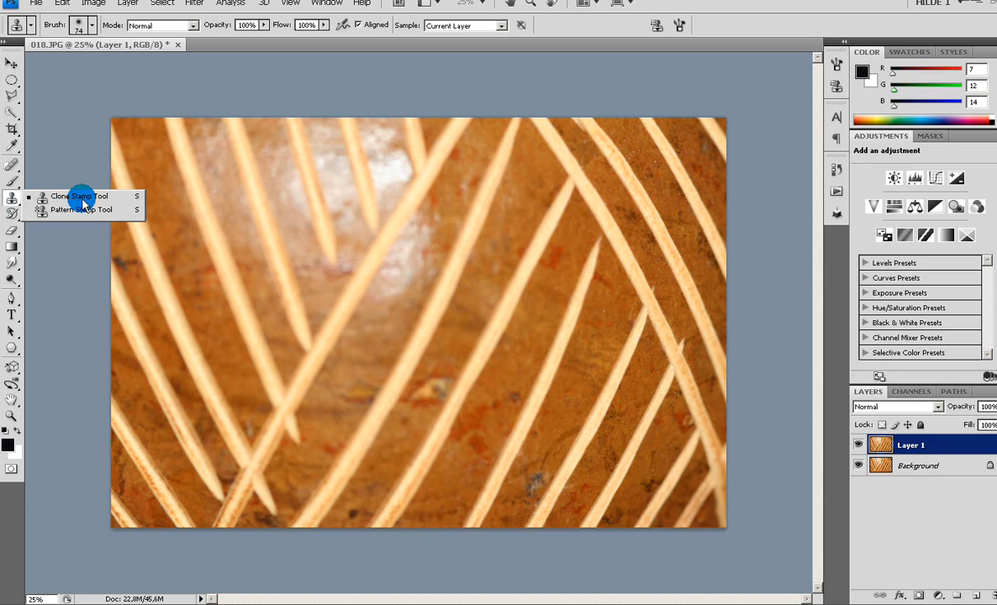
mouse_move(84, 210)
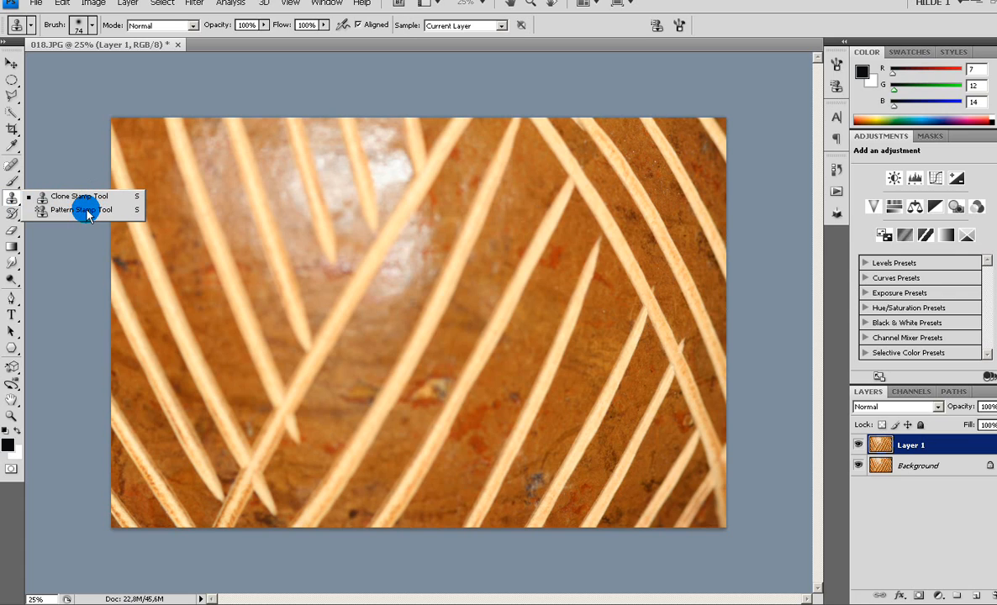
mouse_move(79, 196)
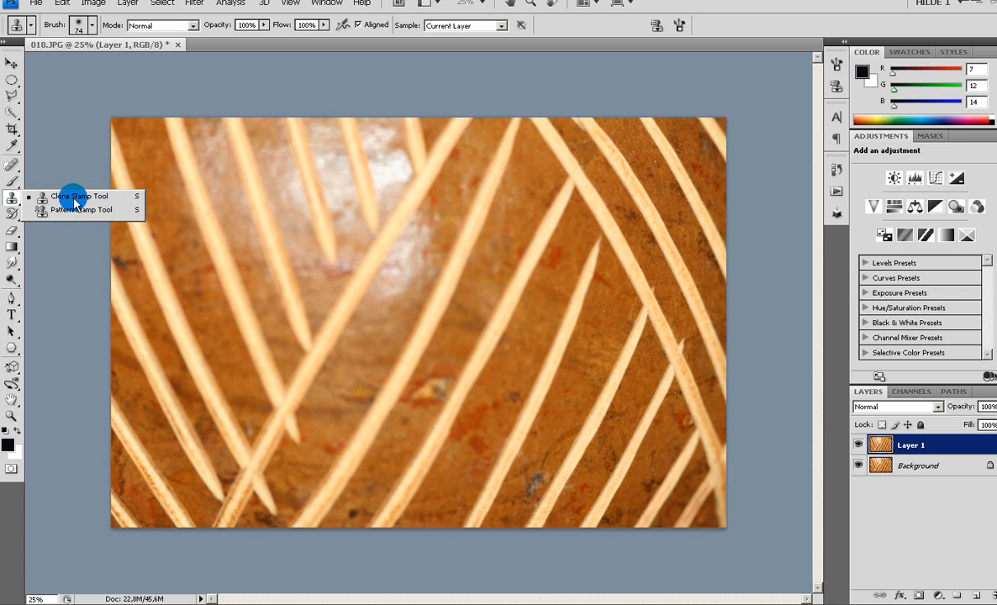
left_click(78, 196)
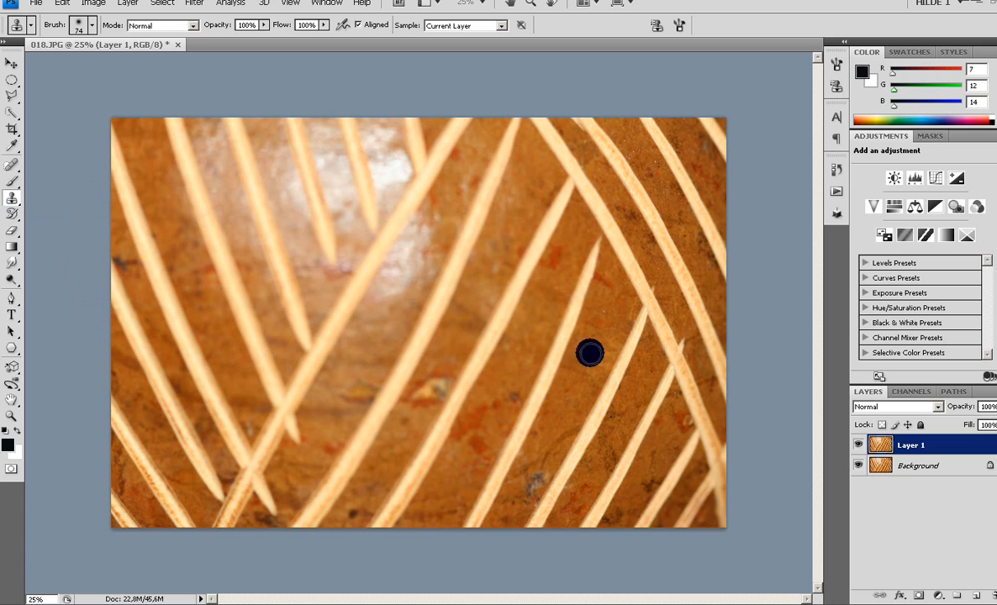
mouse_move(624, 386)
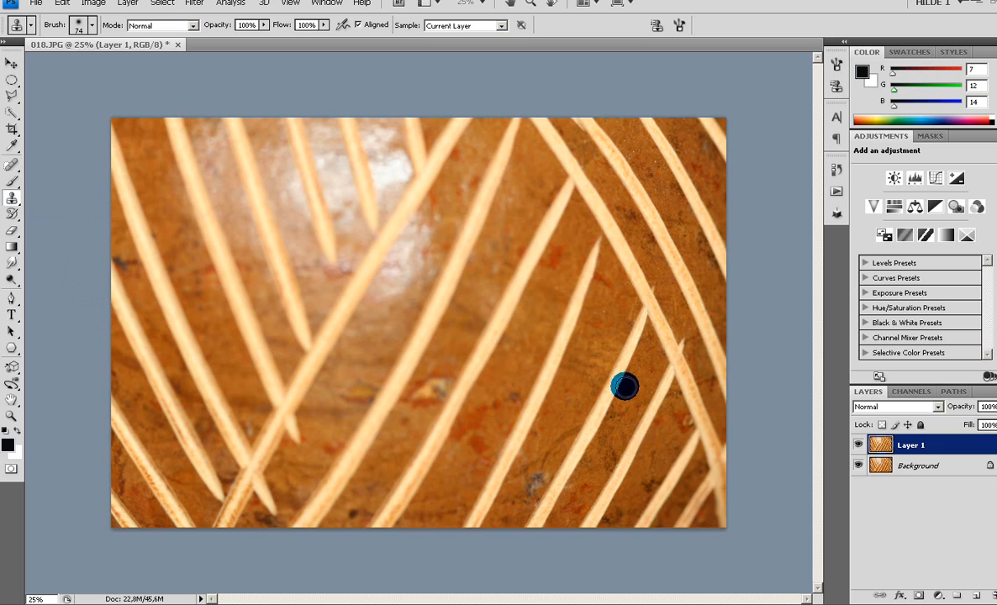
mouse_move(610, 312)
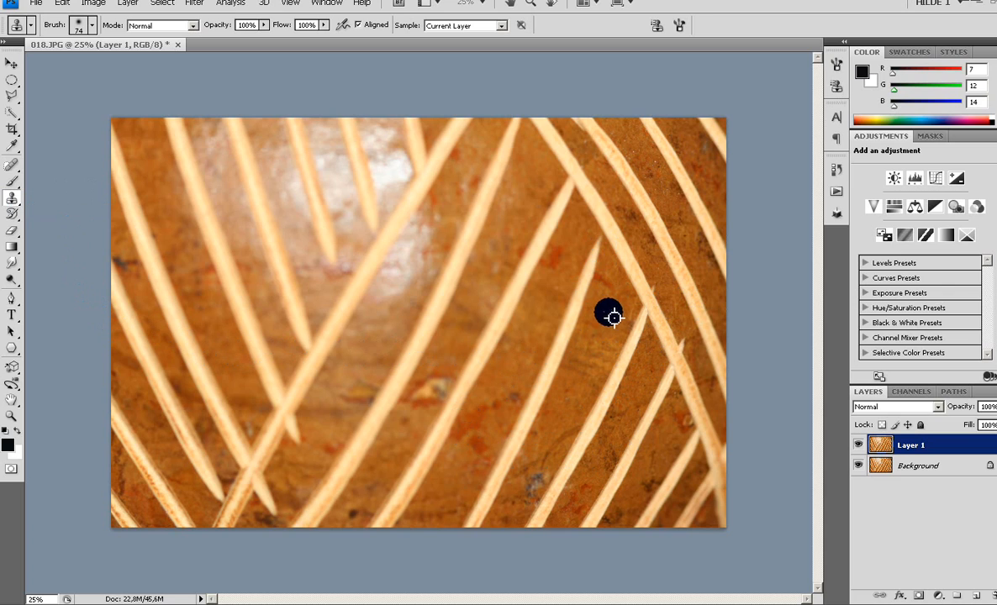
mouse_move(601, 318)
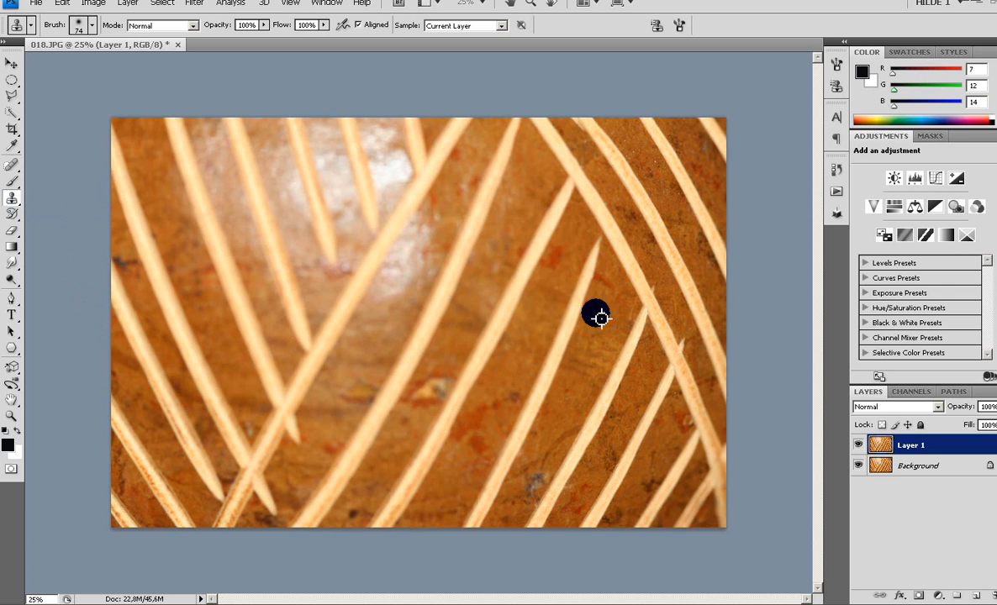
mouse_move(613, 313)
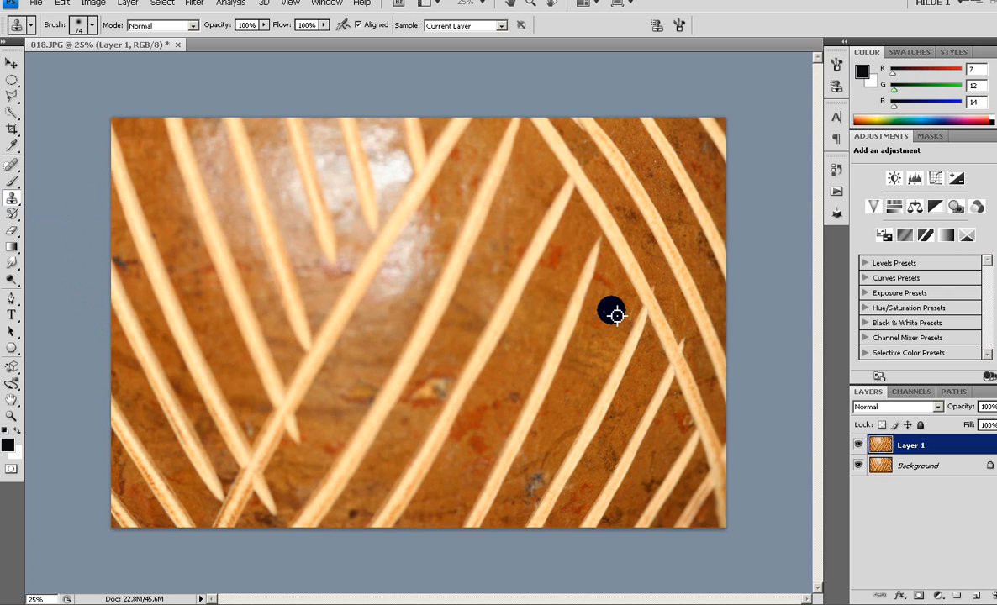
mouse_move(607, 308)
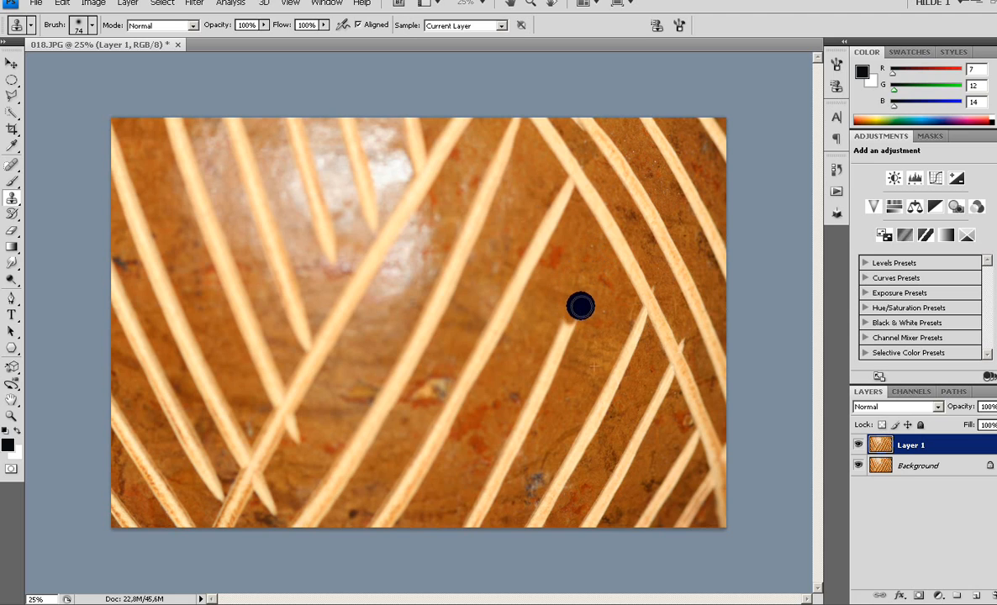
mouse_move(589, 303)
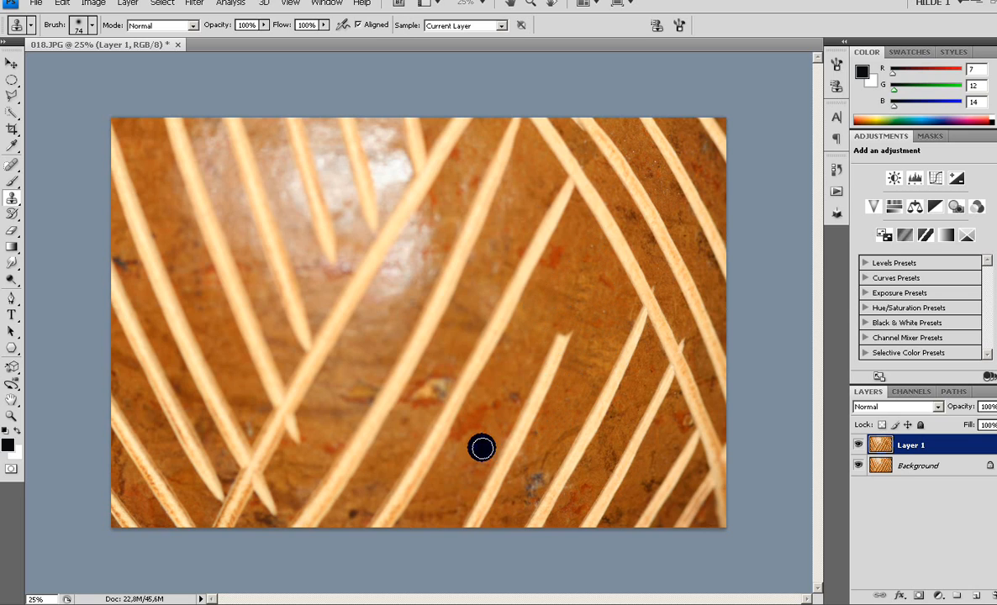
mouse_move(493, 407)
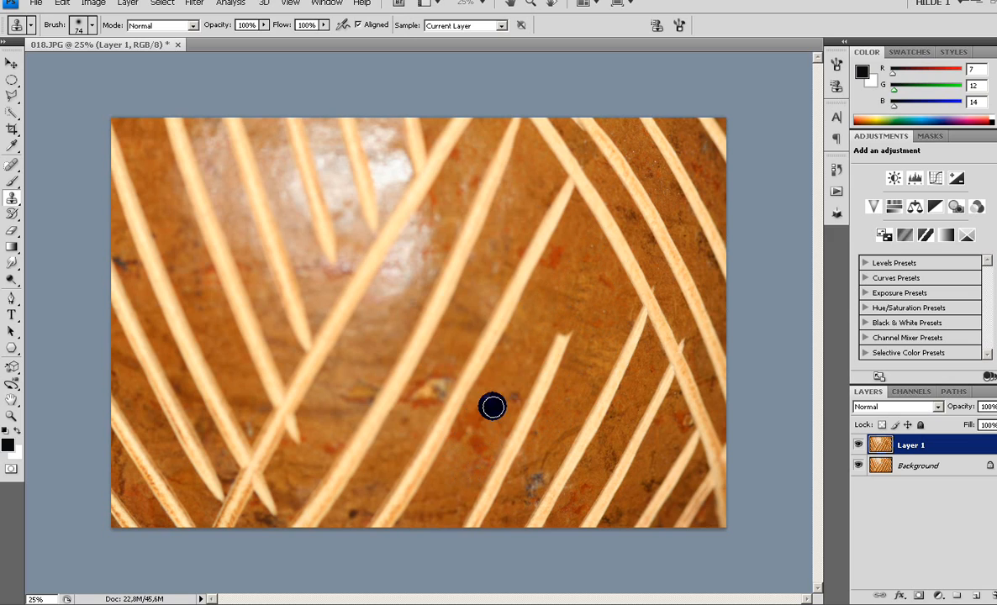
mouse_move(564, 407)
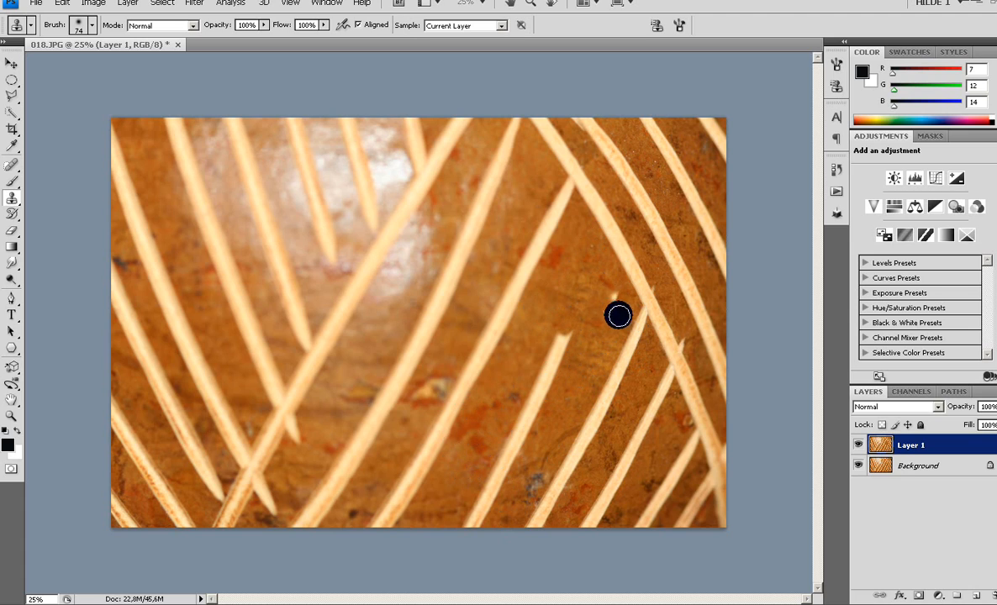
mouse_move(526, 290)
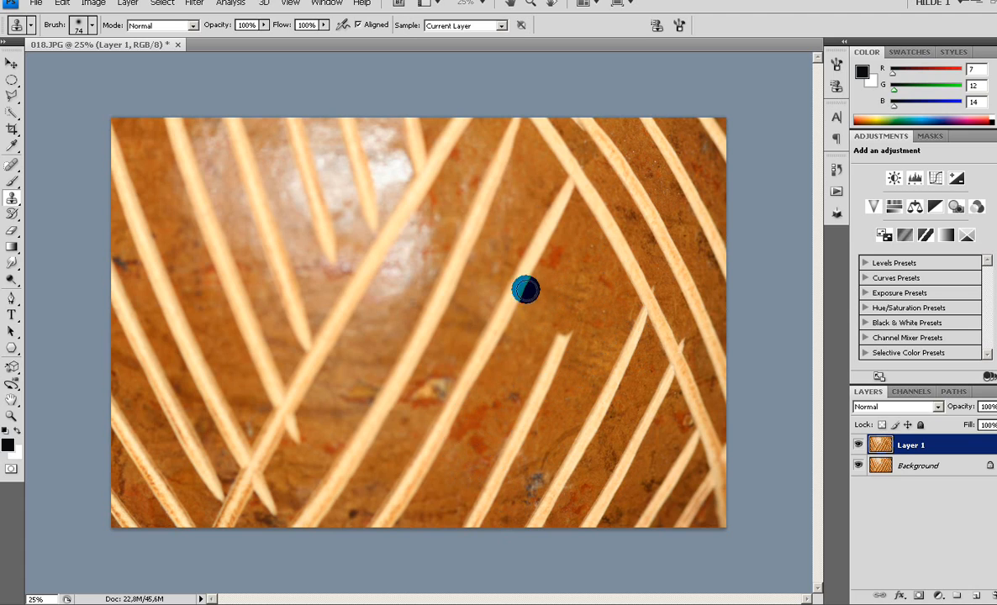
mouse_move(612, 325)
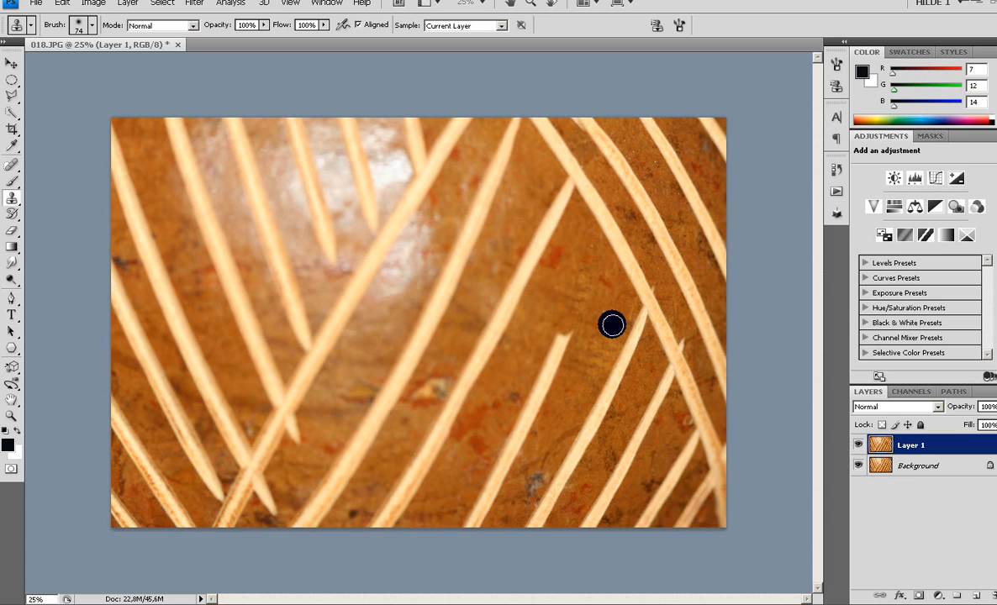
mouse_move(613, 338)
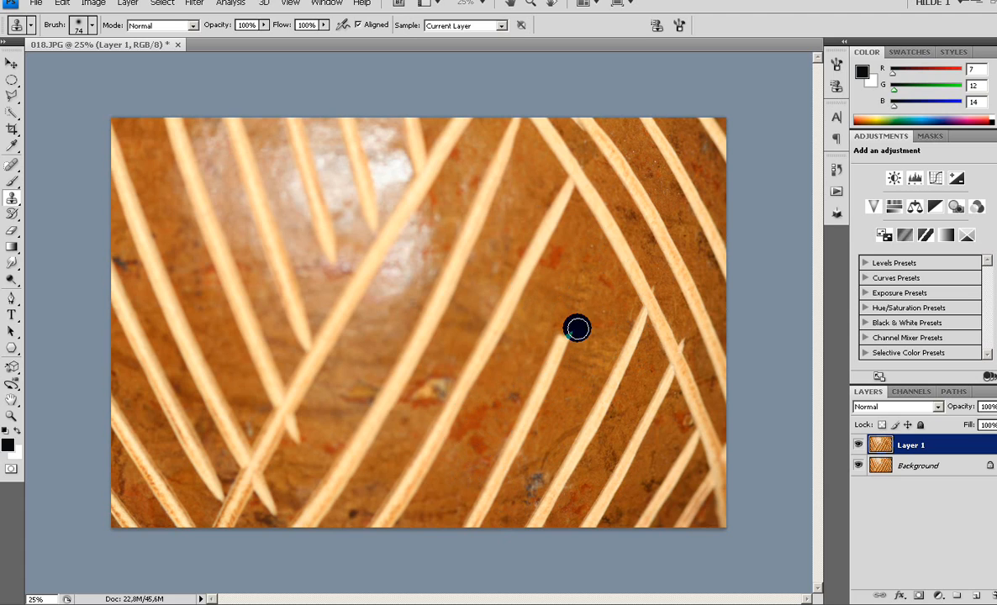
mouse_move(602, 340)
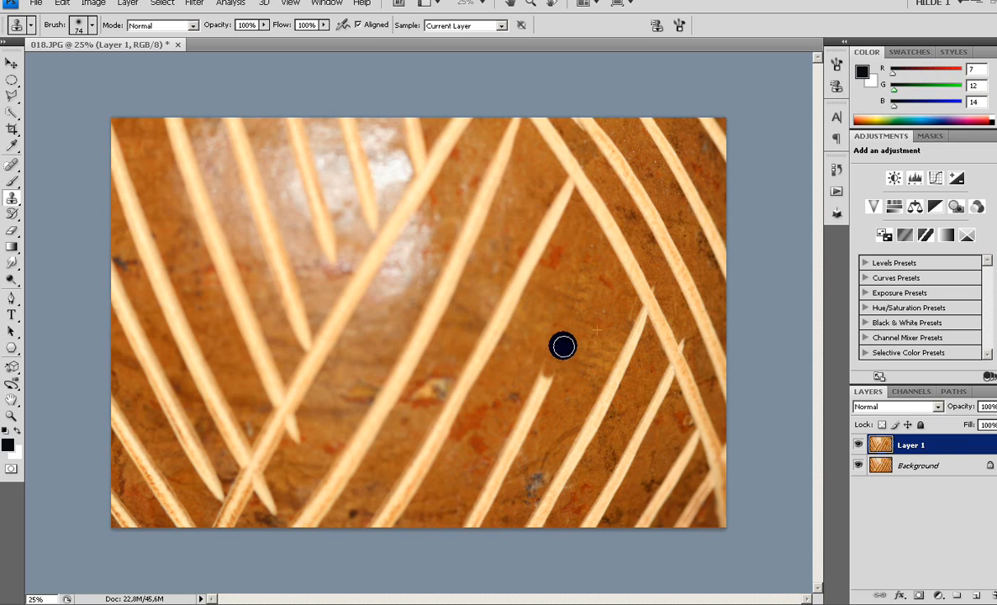
mouse_move(617, 314)
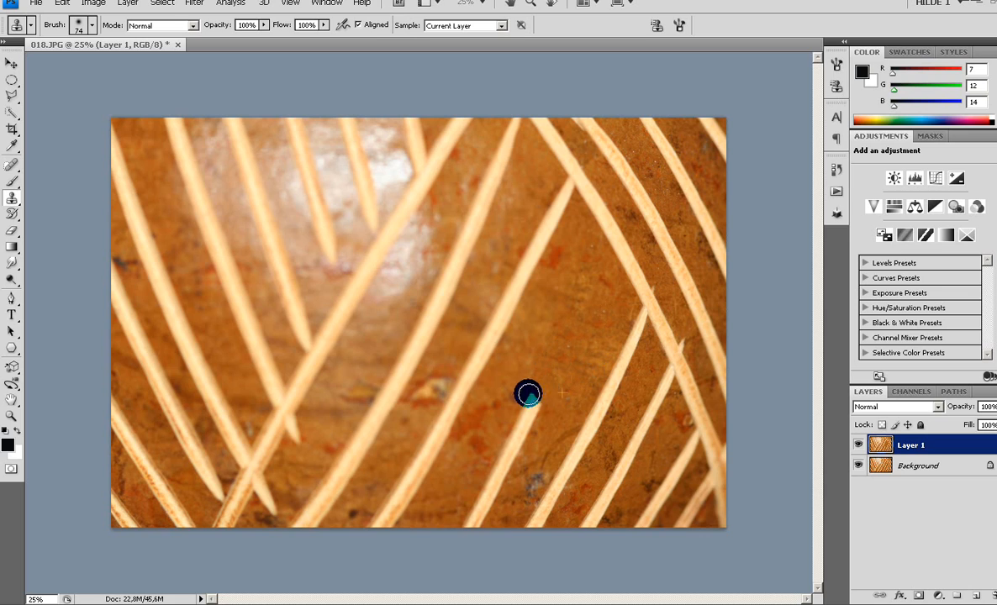
mouse_move(559, 435)
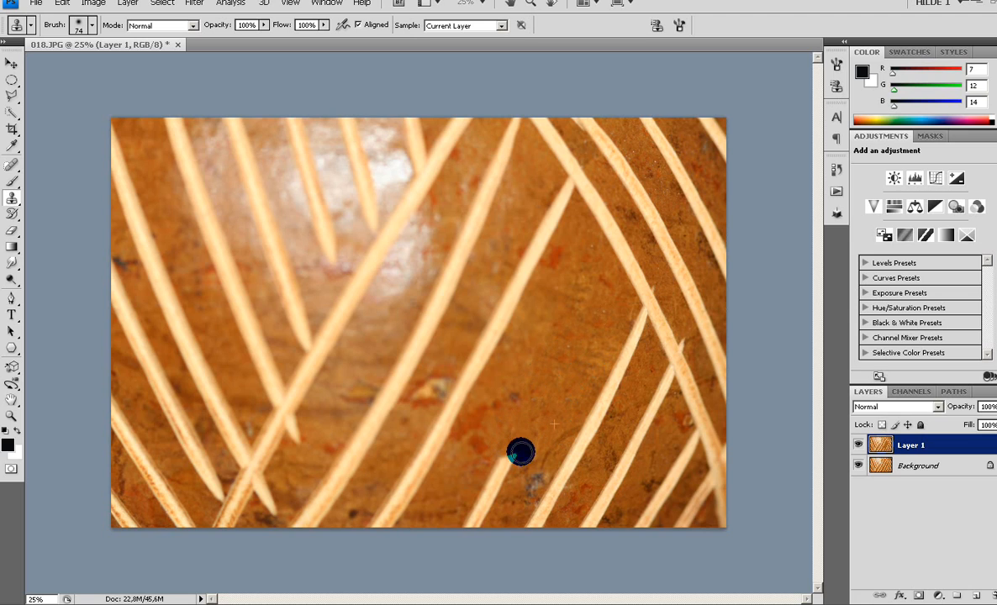
mouse_move(492, 473)
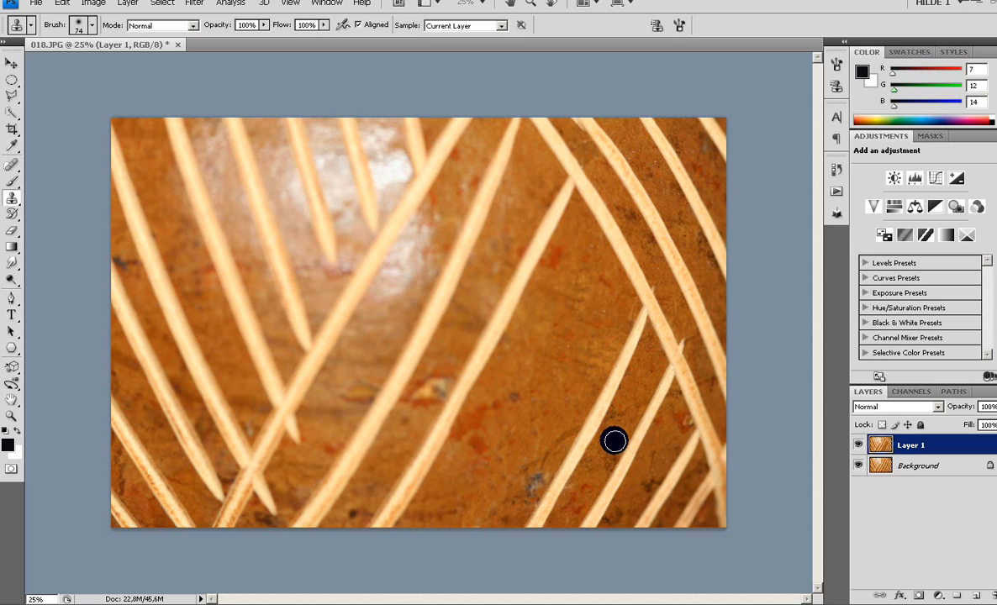
mouse_move(599, 301)
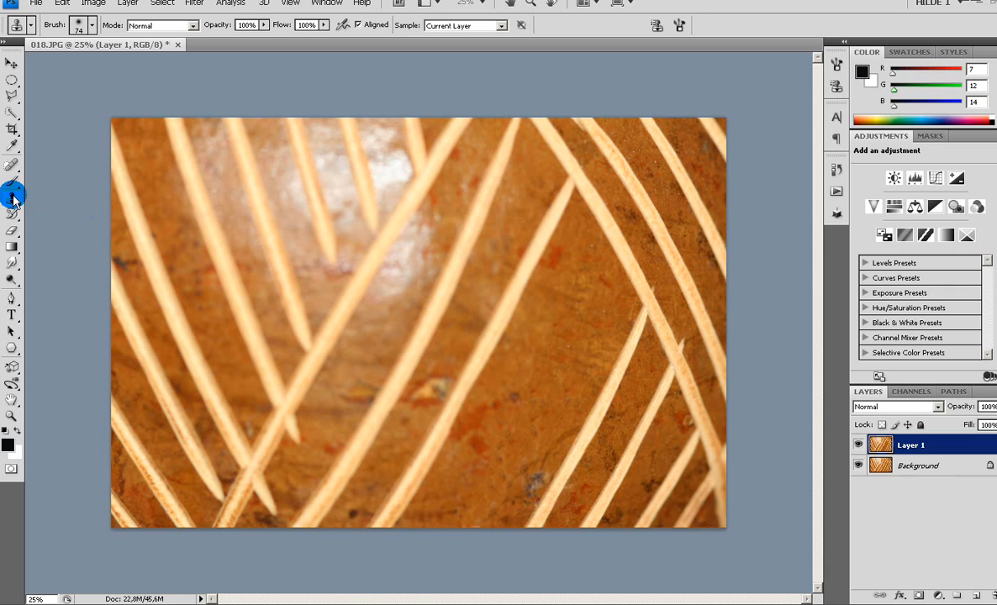
- Reselect the Clone Stamp Tool to keep painting the stick out down to its bottom edge
left_click(12, 197)
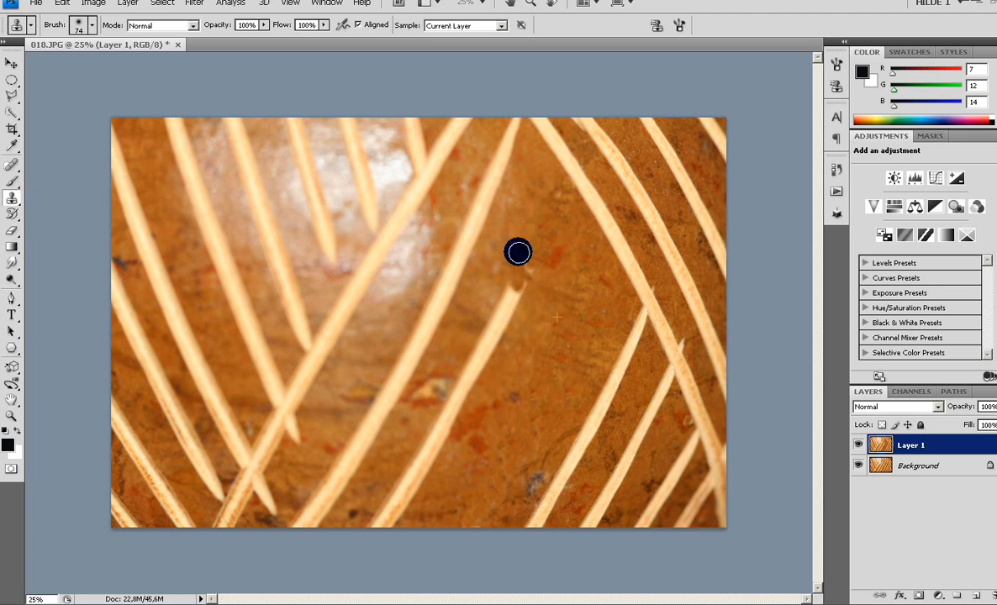
mouse_move(524, 303)
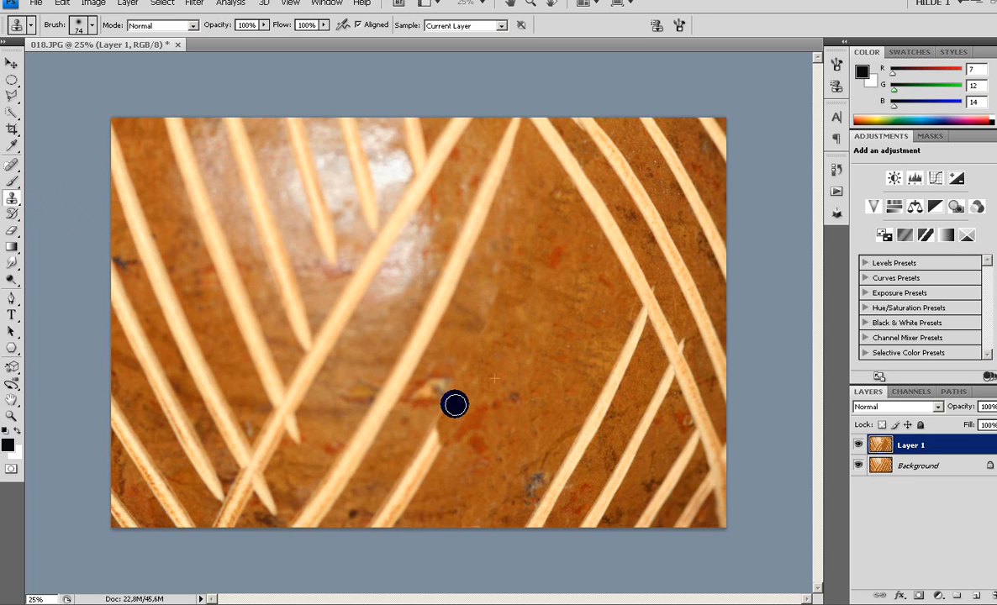
mouse_move(519, 355)
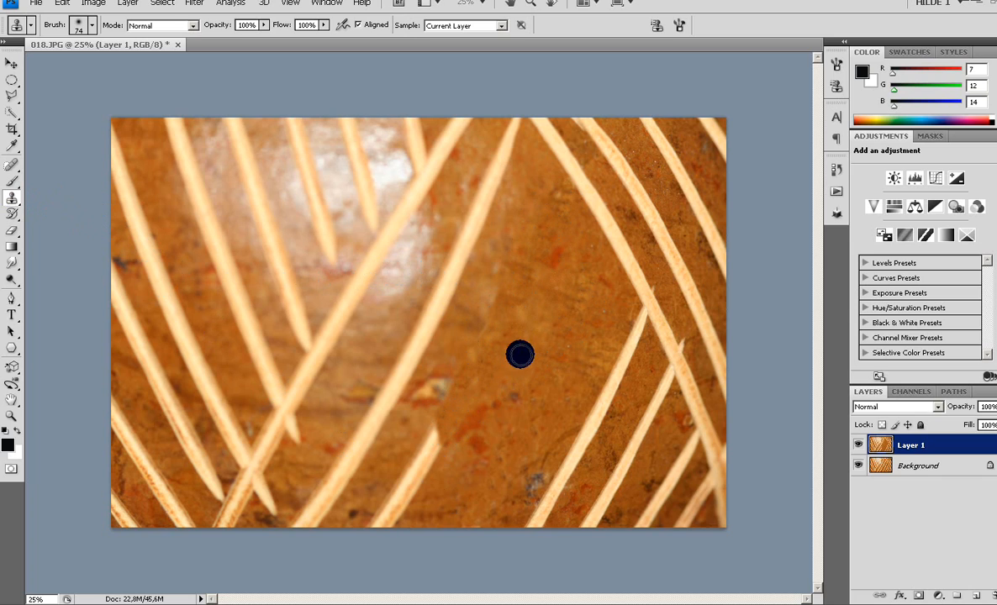
mouse_move(473, 492)
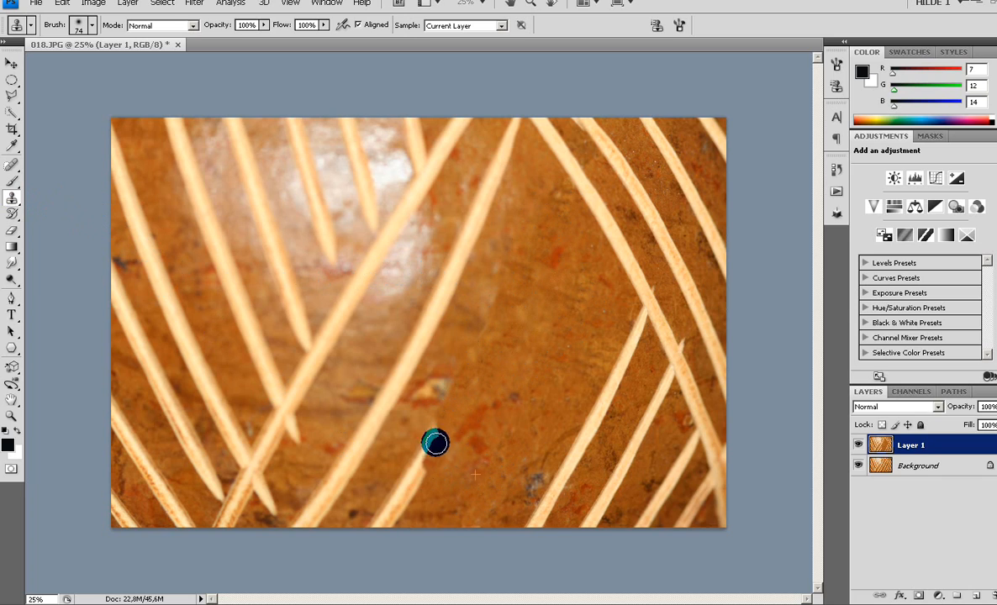
mouse_move(423, 458)
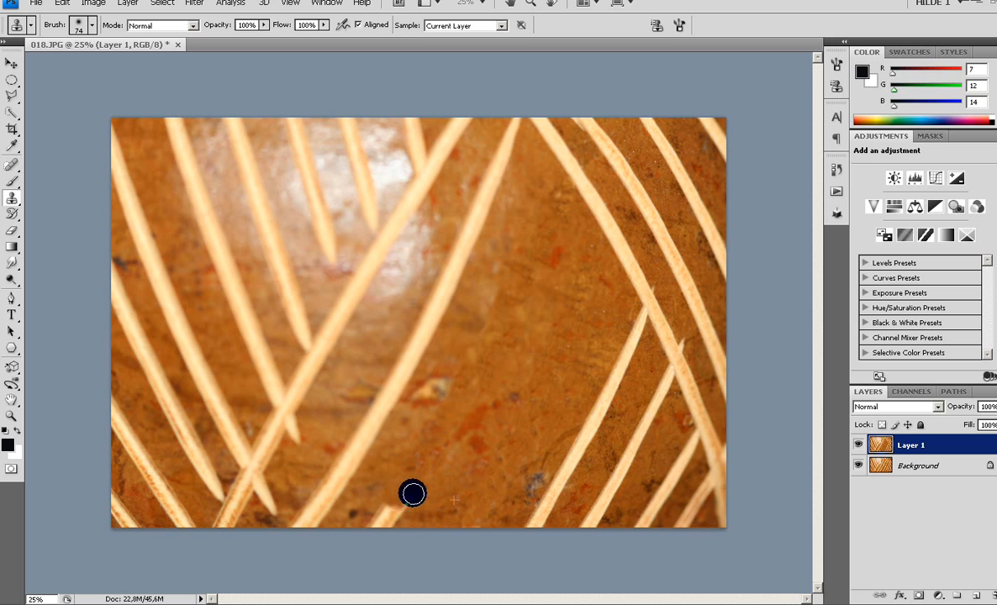
mouse_move(401, 508)
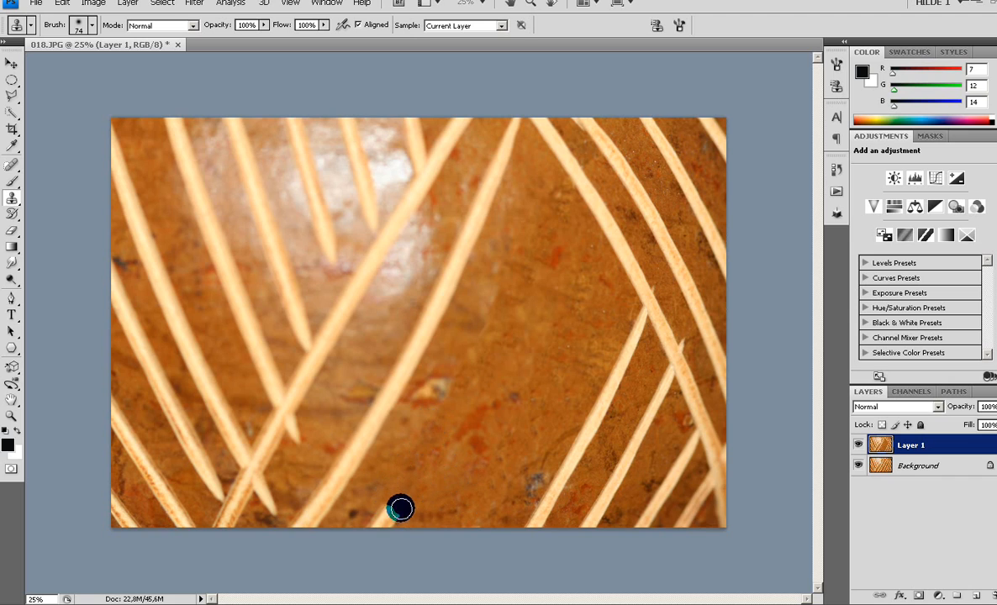
mouse_move(380, 515)
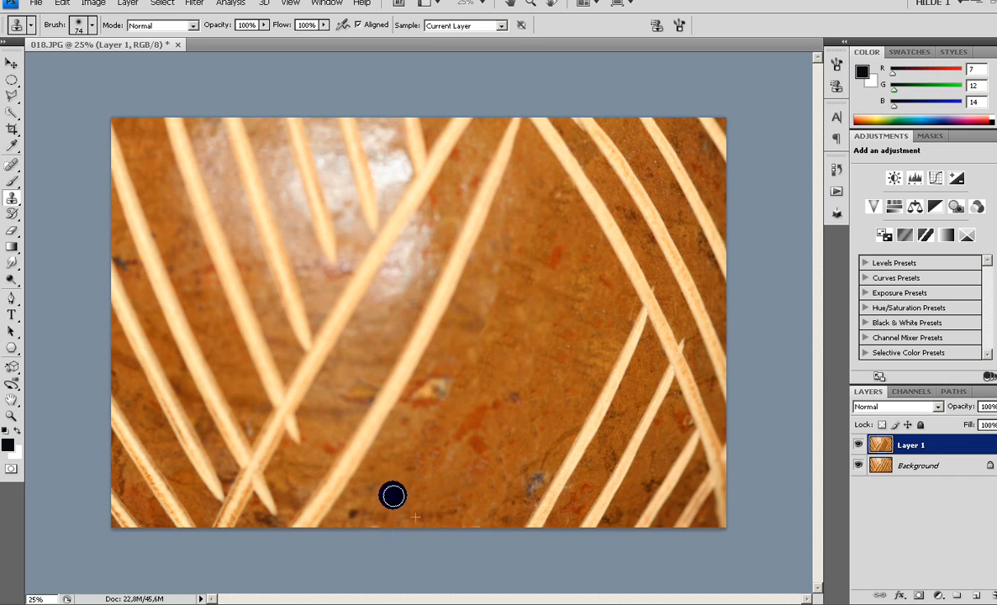
mouse_move(555, 380)
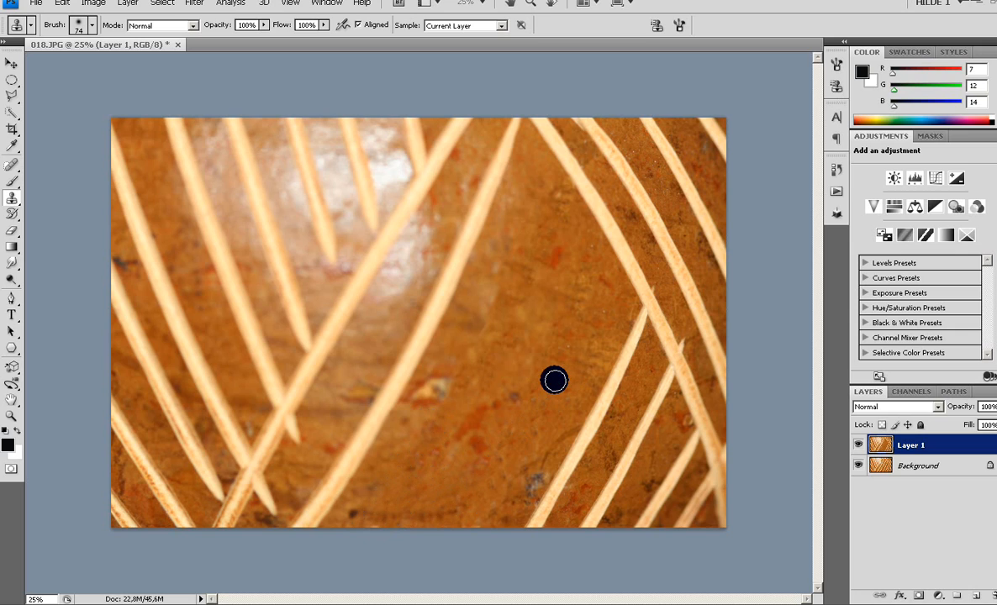